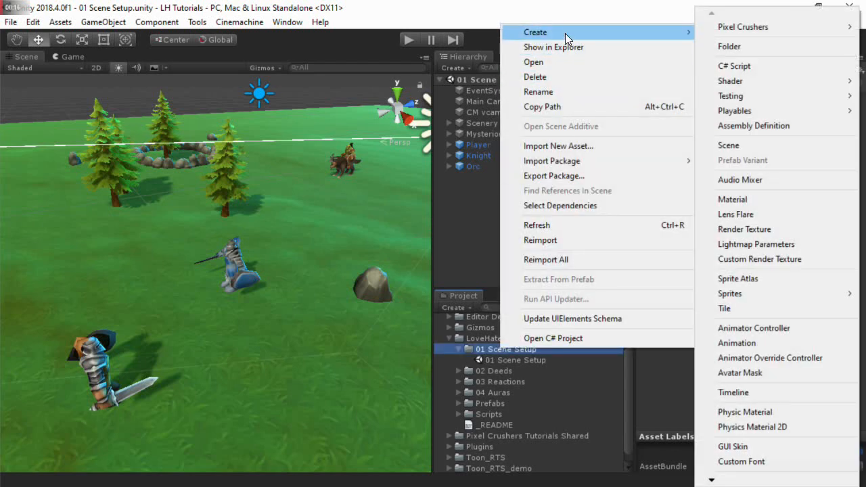
mouse_move(642, 42)
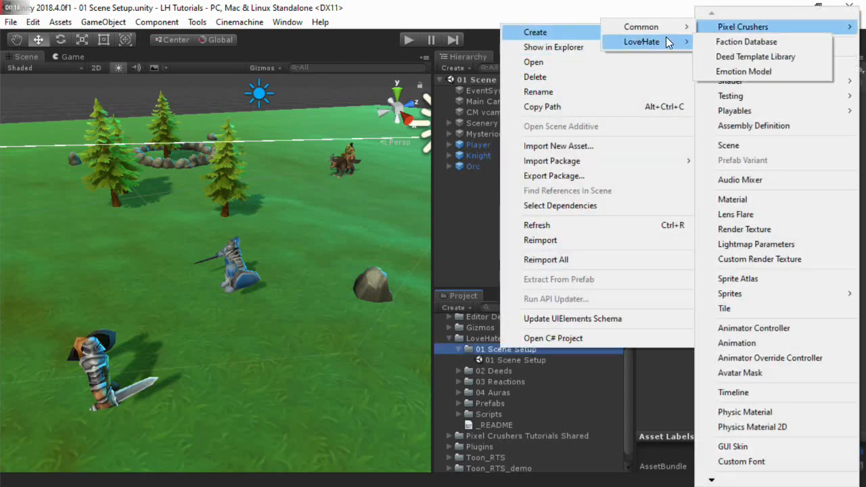
mouse_move(747, 41)
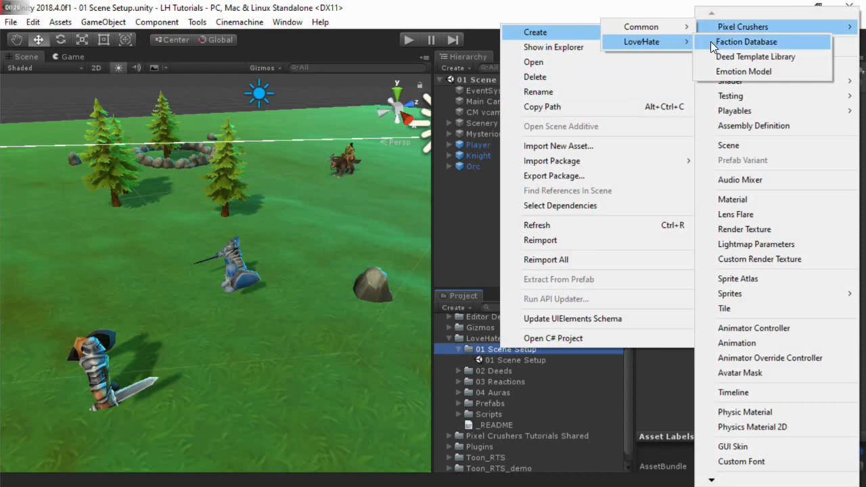
- Create a Pixel Crushers LoveHate Faction Database asset in the 01 Scene Setup folder
left_click(748, 42)
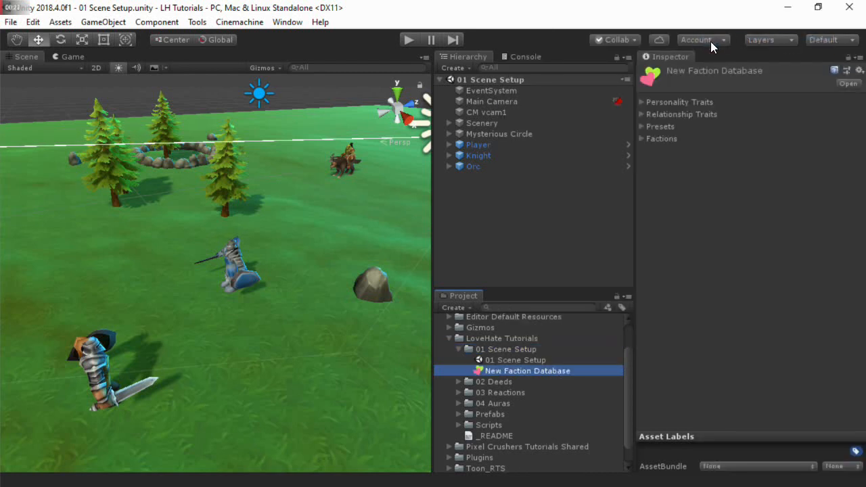
mouse_move(697, 103)
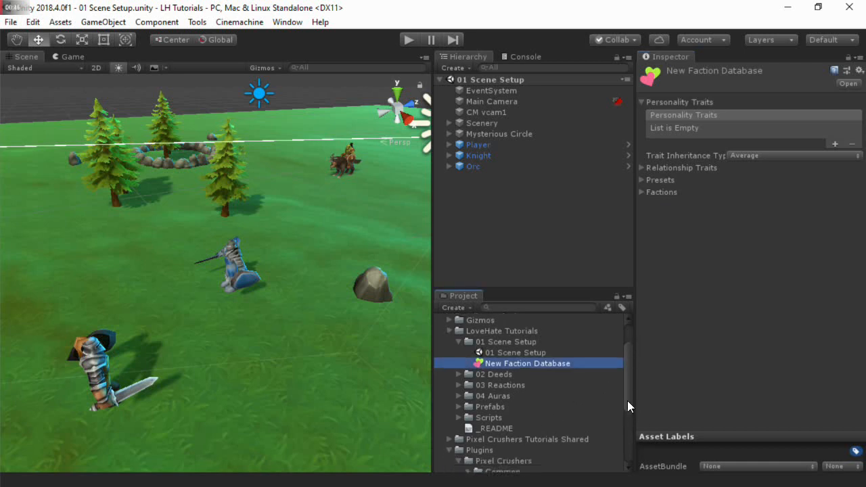
- Browse LoveHate Templates, viewing the OCEAN then RPG template's personality traits
scroll("down", 3)
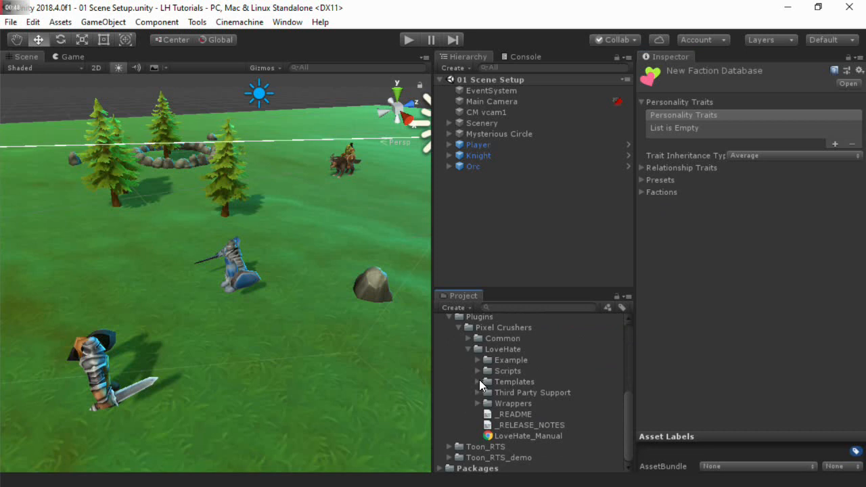
left_click(478, 382)
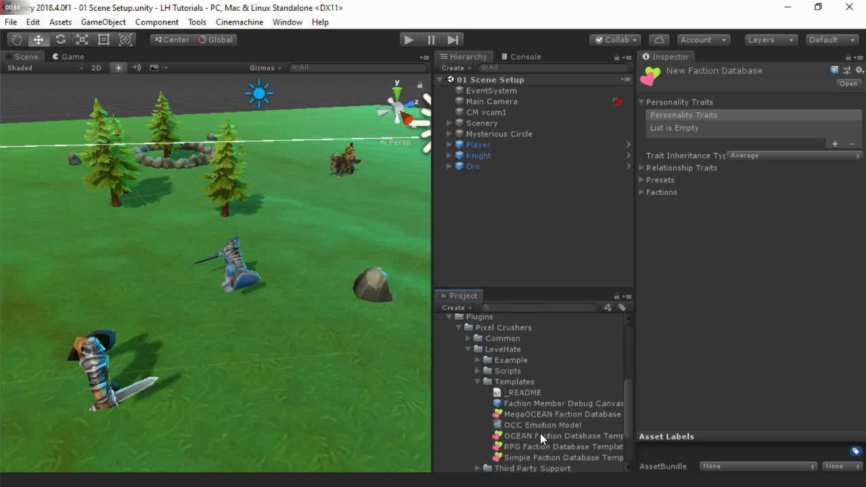
left_click(562, 436)
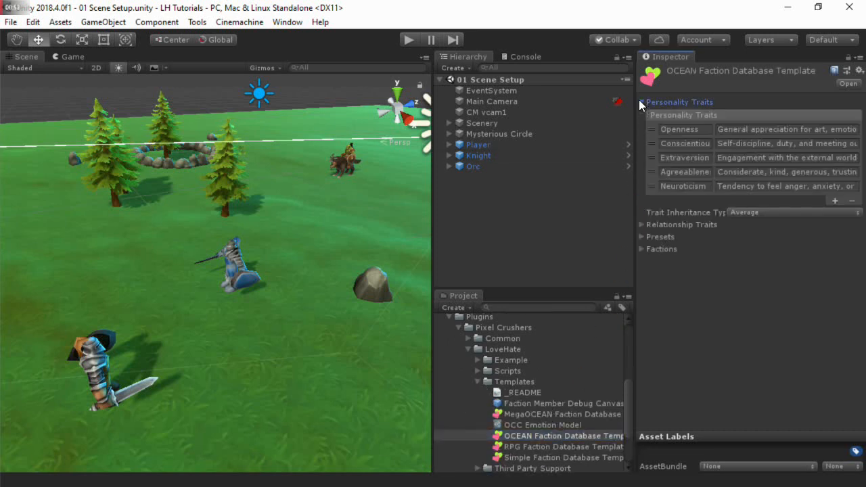
mouse_move(656, 209)
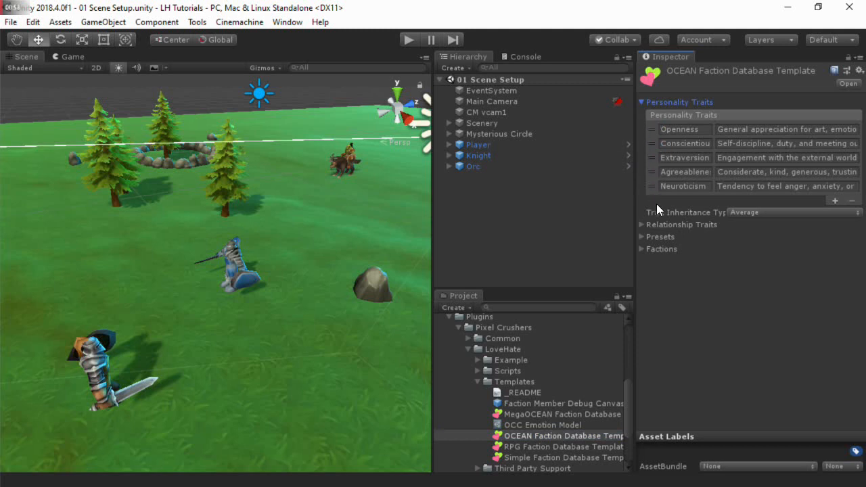
mouse_move(547, 453)
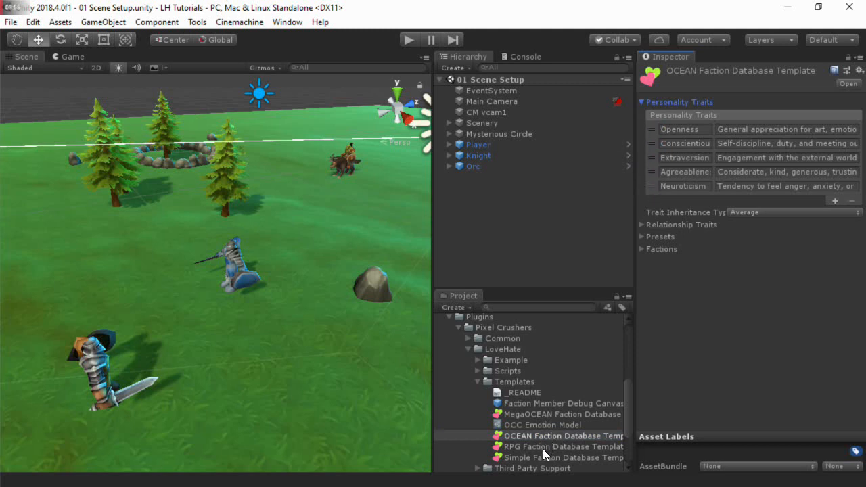
left_click(564, 446)
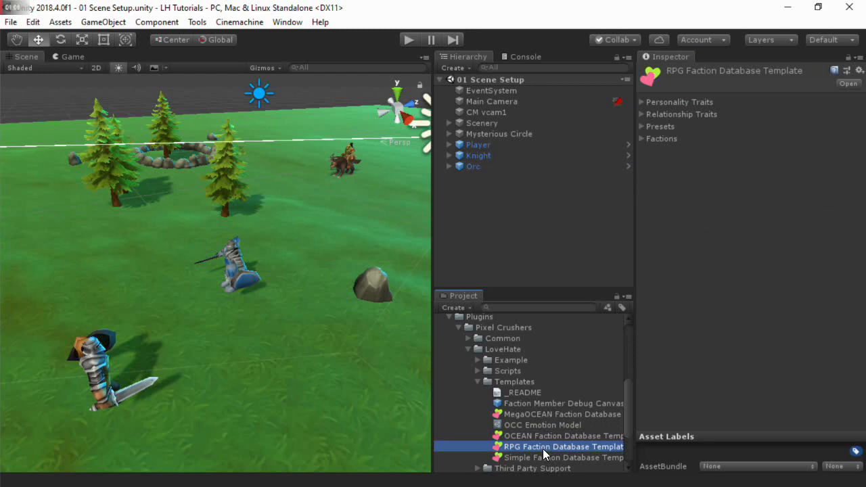
left_click(642, 102)
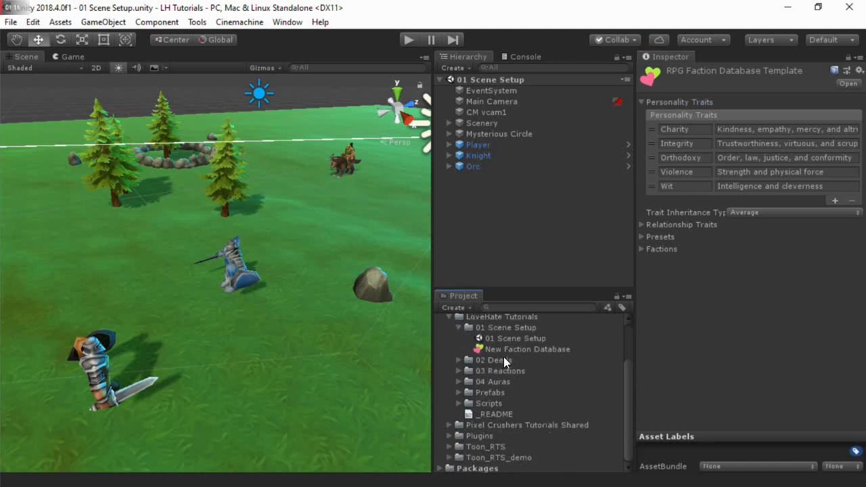
- Add an Alignment trait to New Faction Database described 'negative is evil, positive is good'
left_click(528, 348)
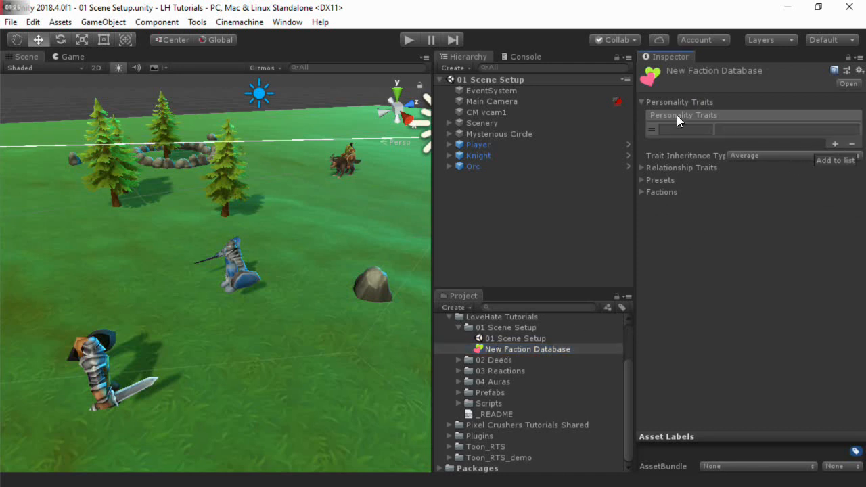
type("All")
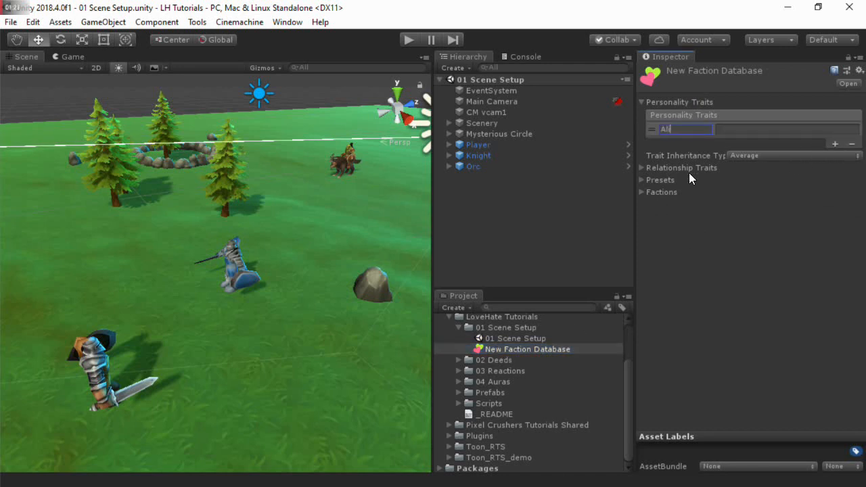
type("Alignment")
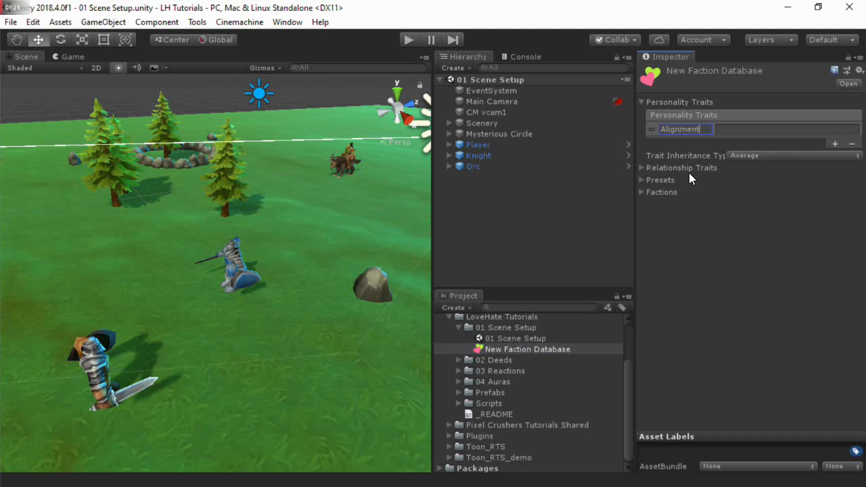
left_click(785, 129)
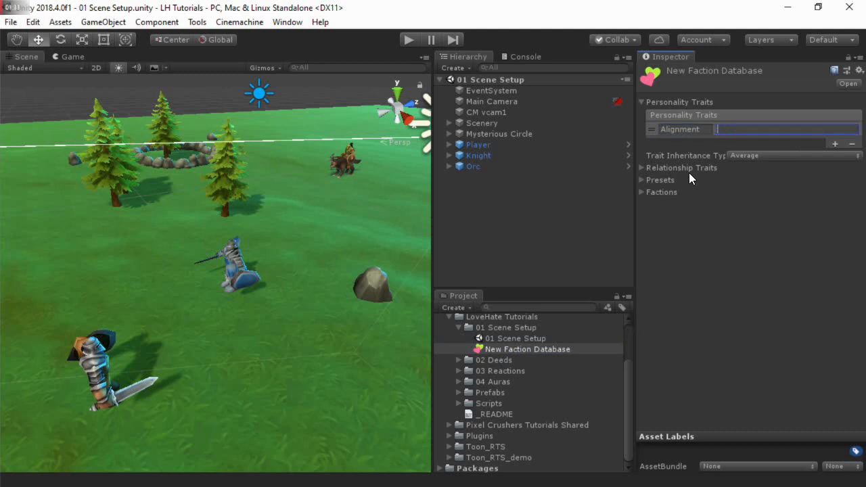
type("Neg")
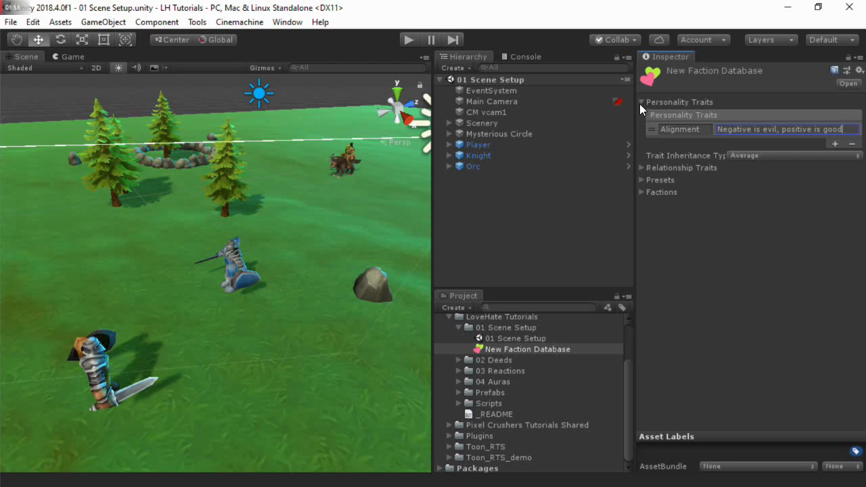
left_click(642, 113)
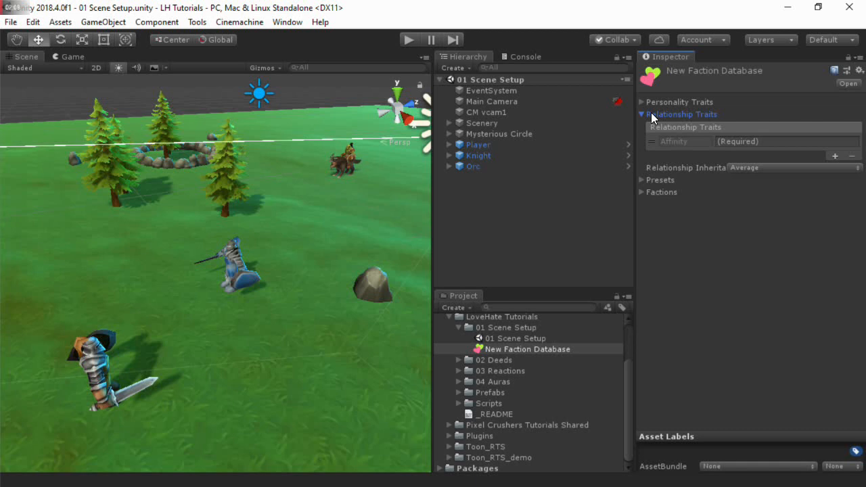
- Inspect the Affinity relationship trait, leaving Relationship Inheritance on Average
left_click(673, 141)
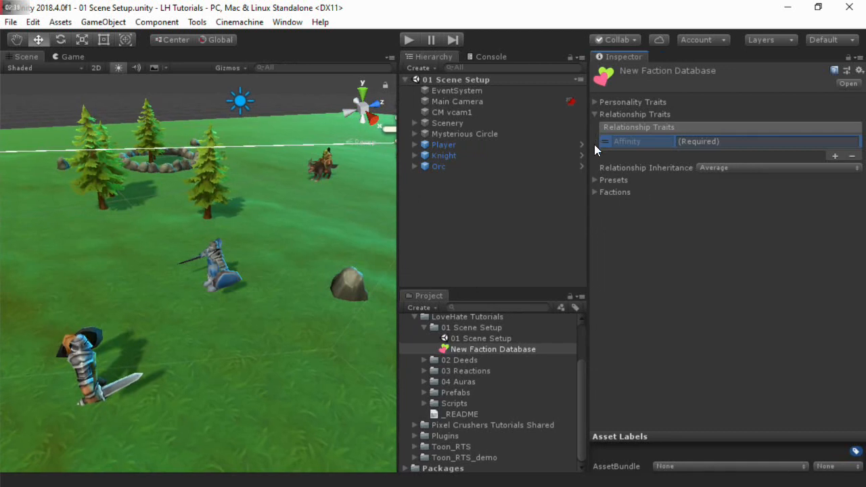
left_click(778, 167)
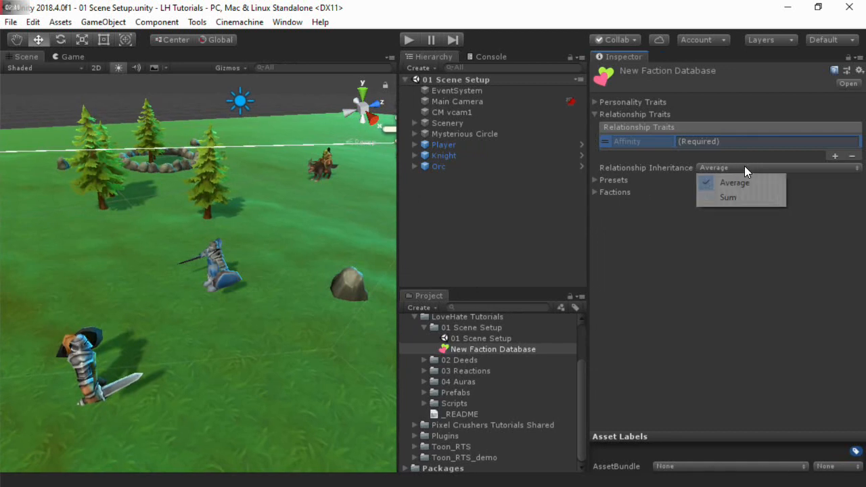
left_click(735, 183)
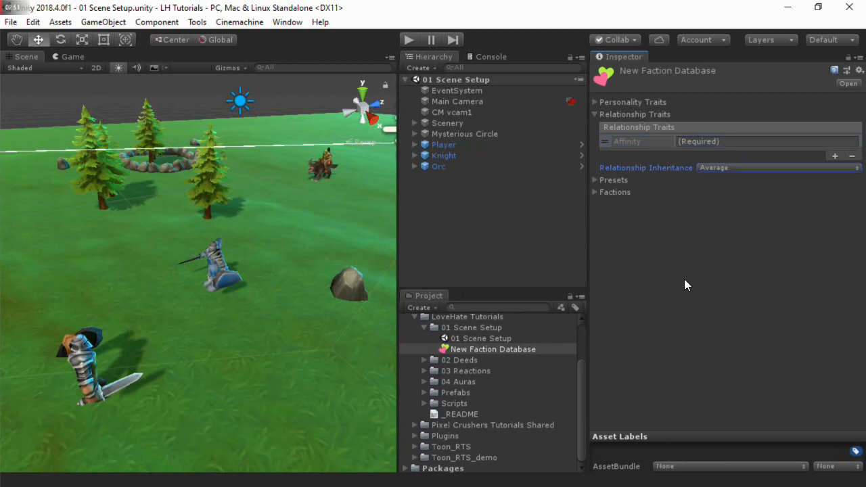
mouse_move(599, 130)
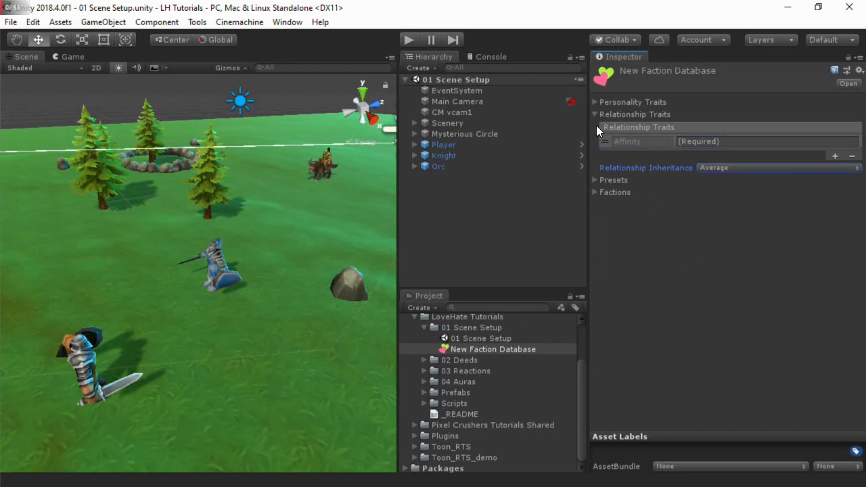
left_click(596, 126)
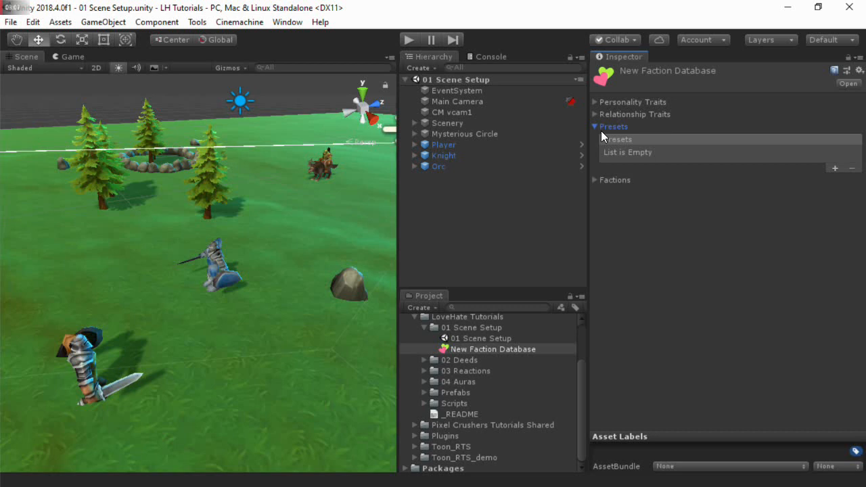
- Review the Player faction: no parents, no relationships, Alignment at 0
left_click(595, 139)
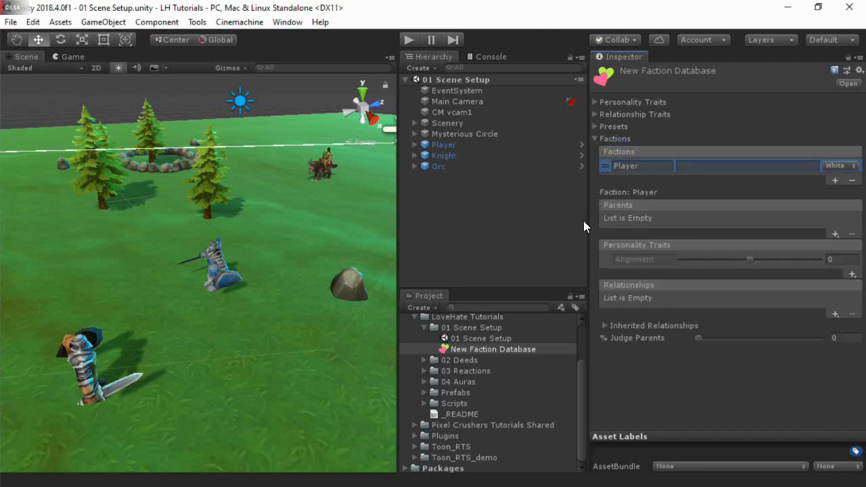
mouse_move(606, 226)
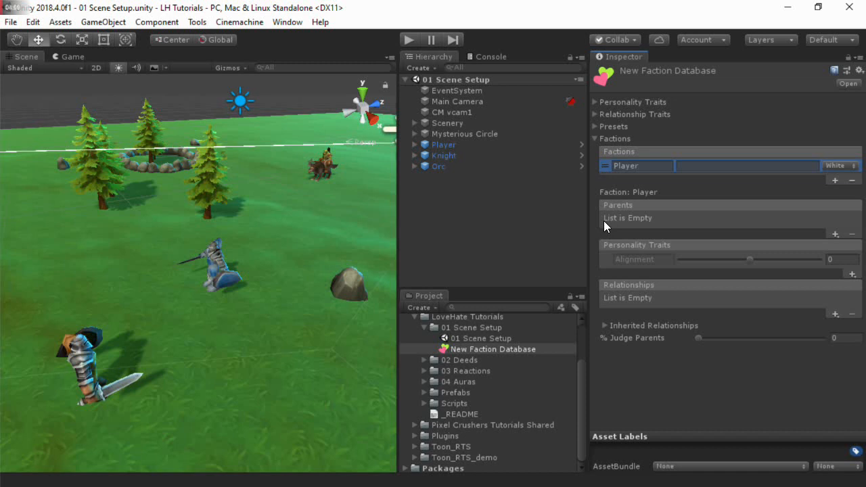
mouse_move(614, 263)
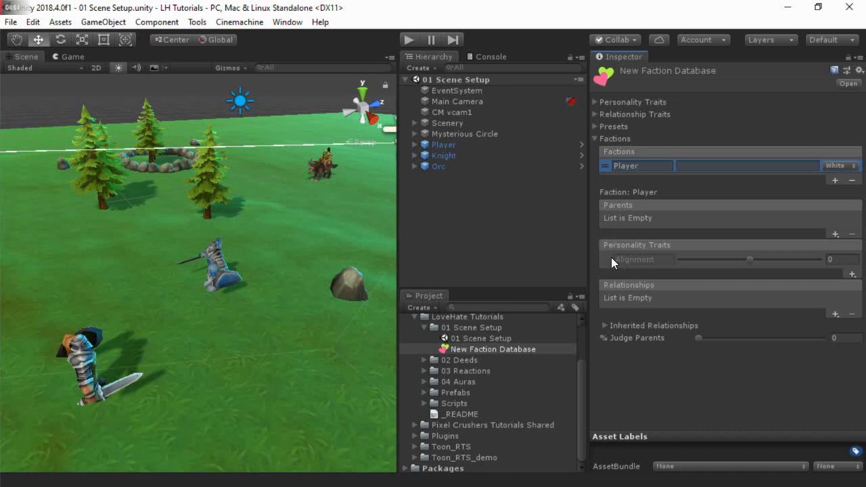
mouse_move(617, 263)
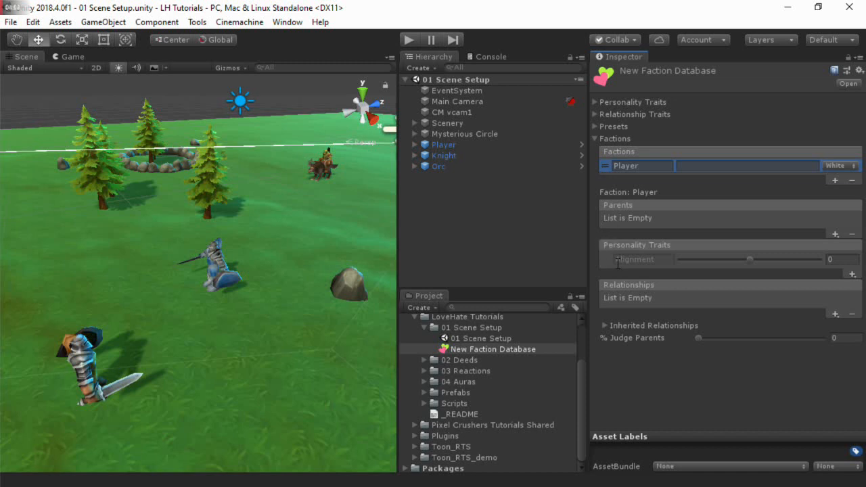
mouse_move(612, 306)
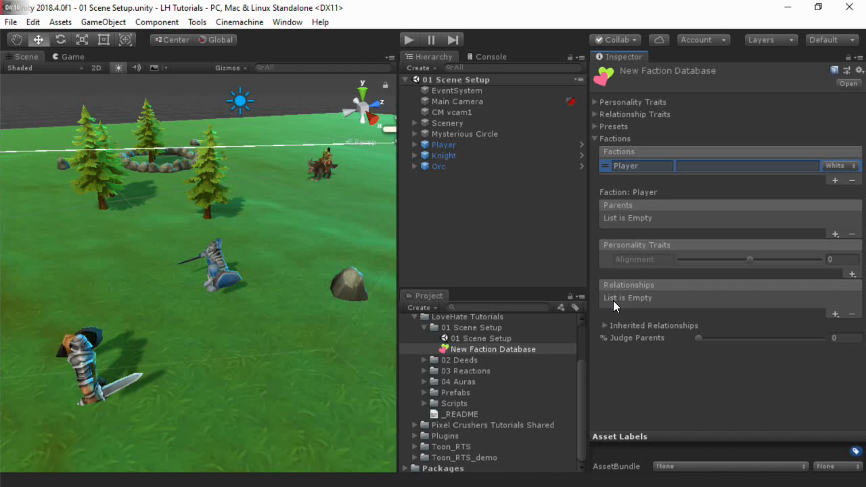
mouse_move(636, 242)
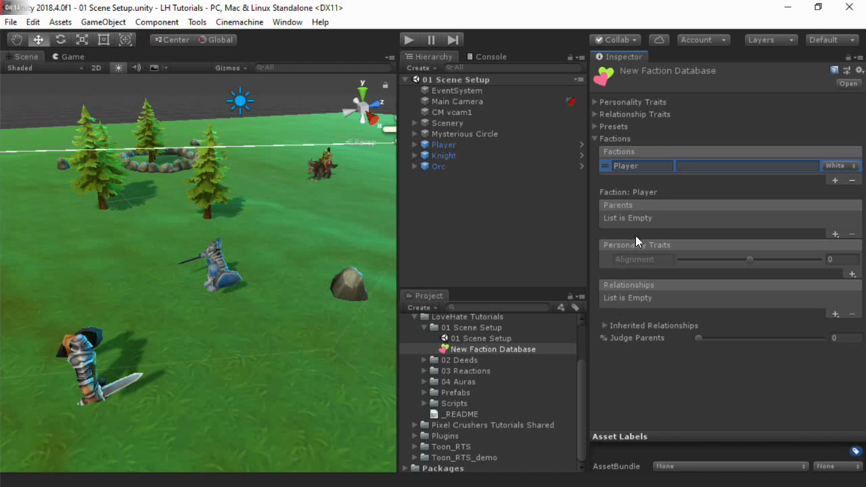
mouse_move(606, 212)
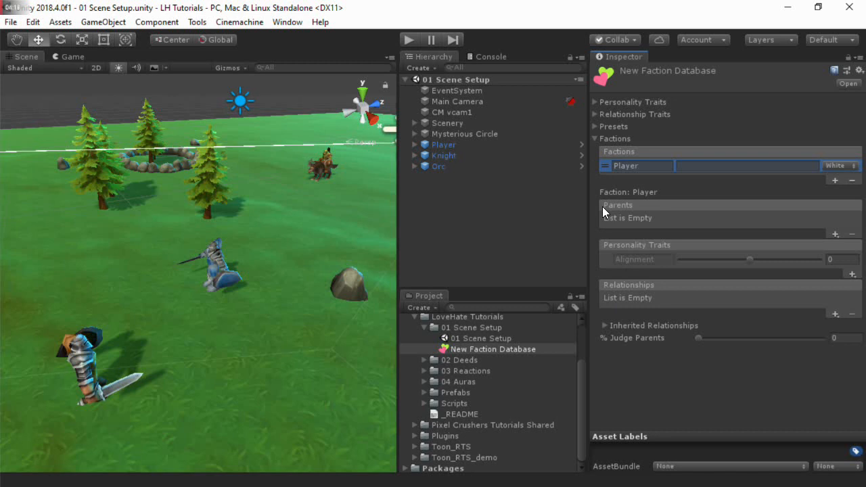
mouse_move(605, 262)
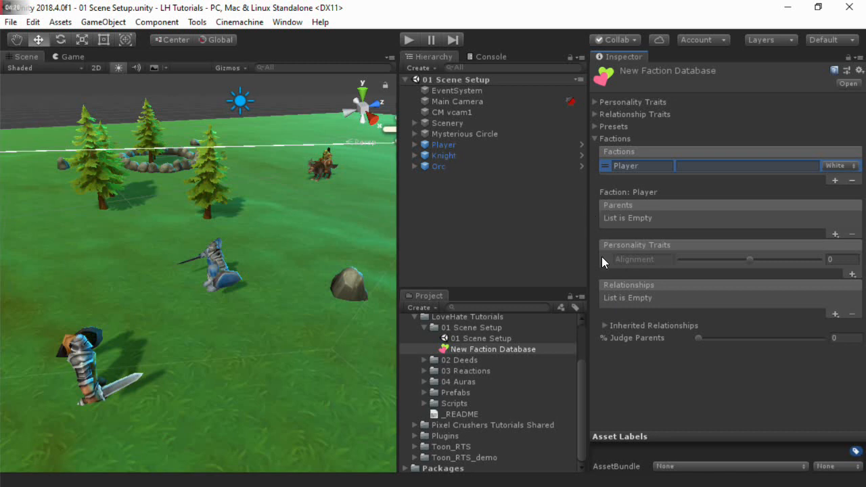
mouse_move(611, 324)
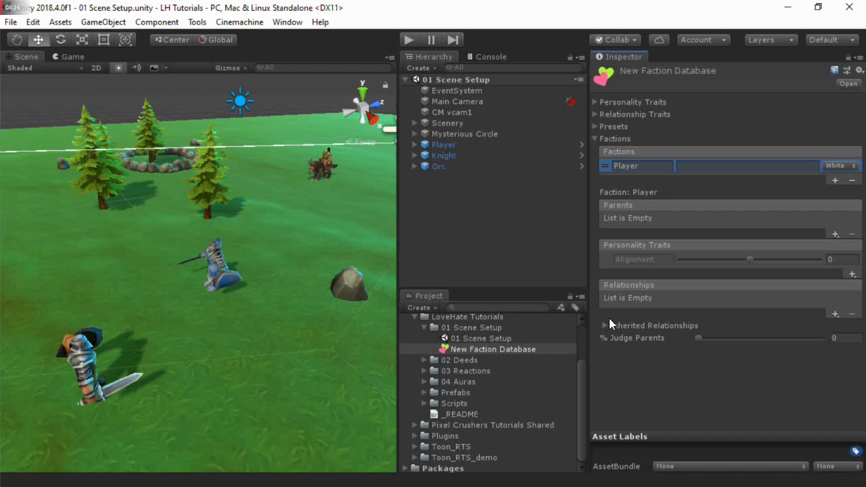
mouse_move(444, 351)
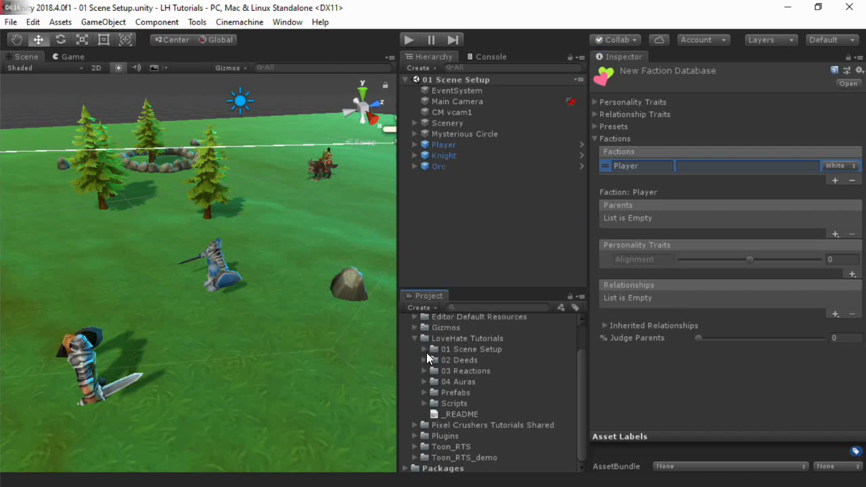
- Inspect Tutorial Faction Database's Orc faction and Monster's -100 relationship toward Human
left_click(415, 360)
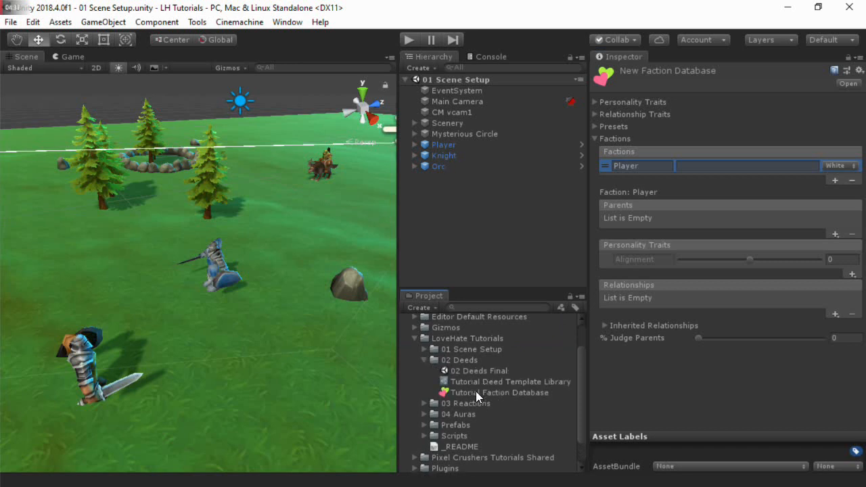
left_click(501, 393)
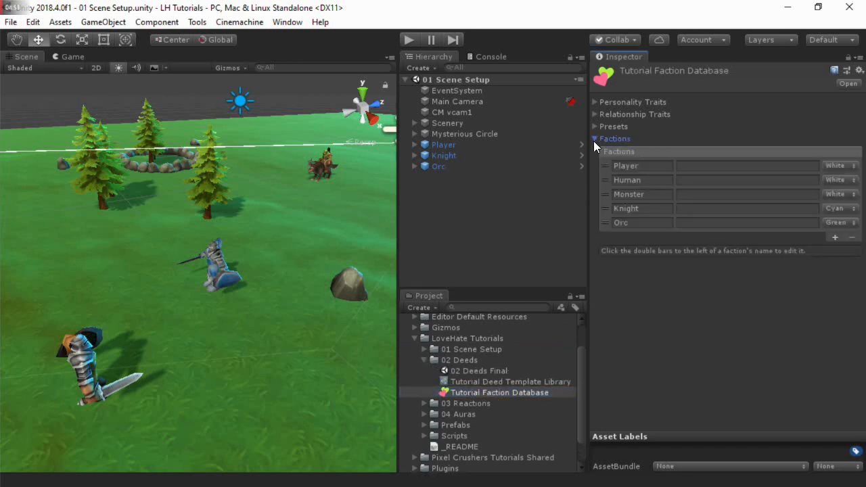
left_click(605, 223)
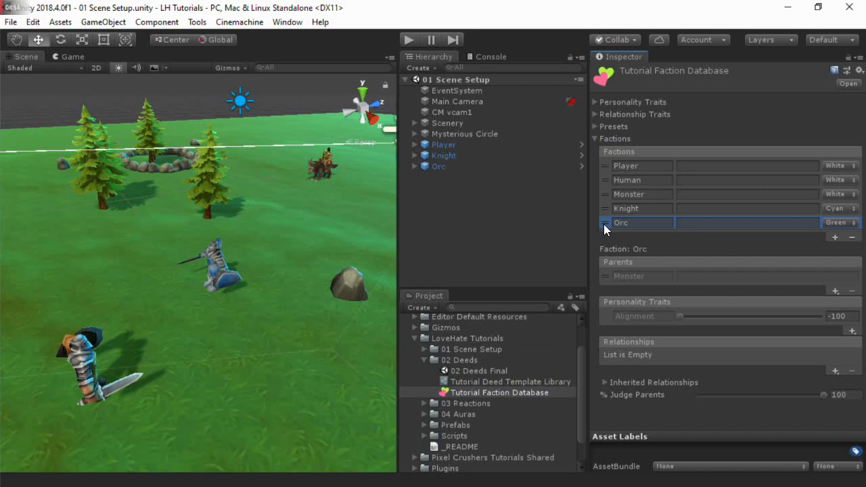
left_click(596, 383)
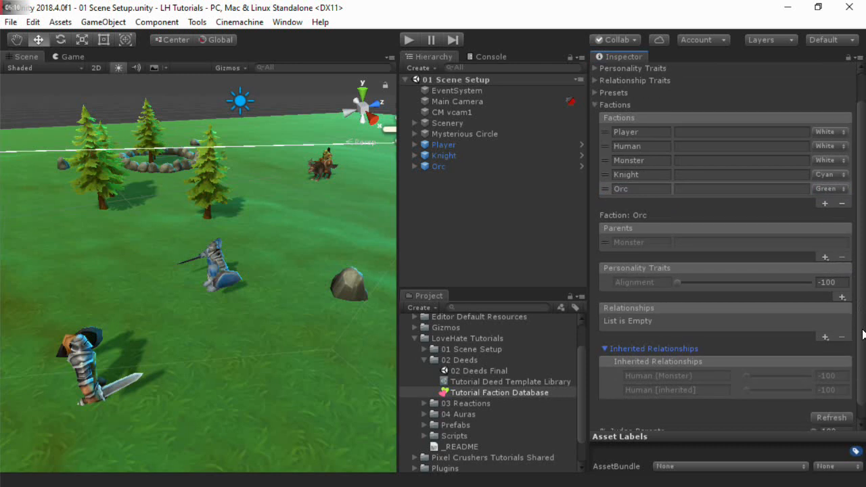
left_click(629, 160)
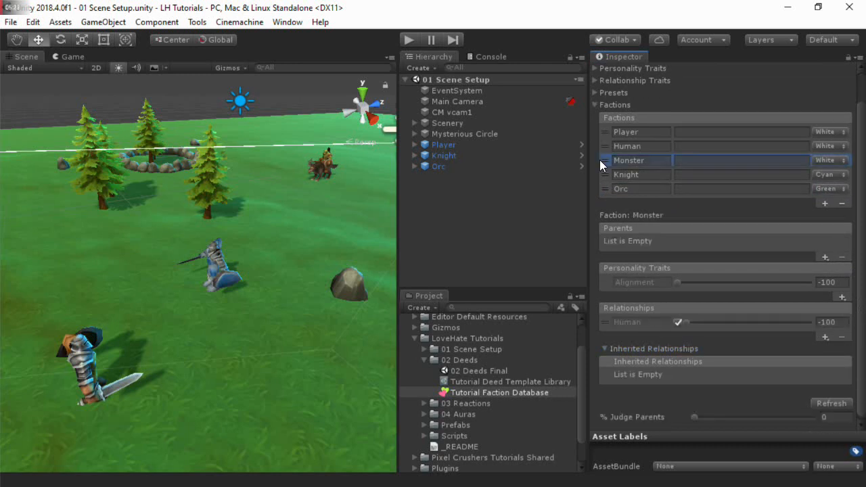
mouse_move(662, 340)
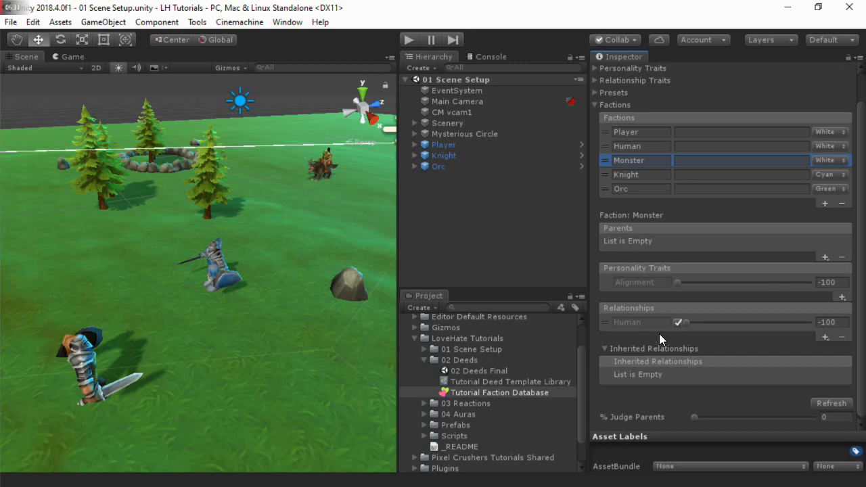
left_click(103, 21)
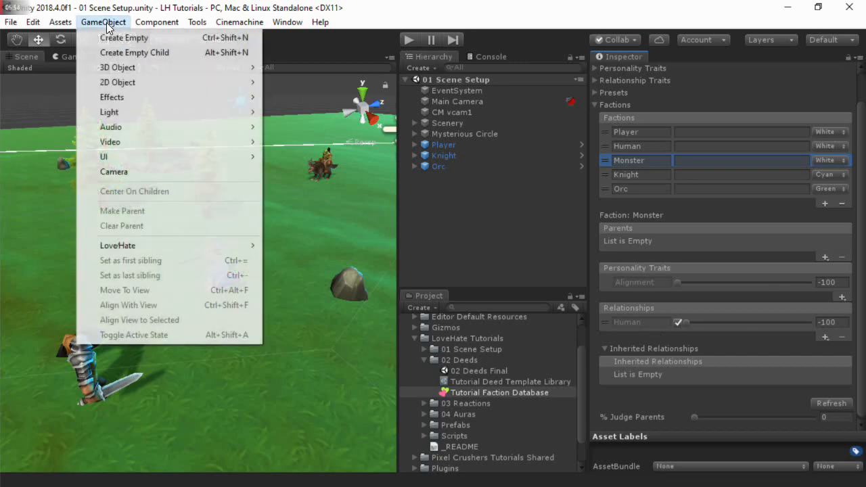
mouse_move(117, 245)
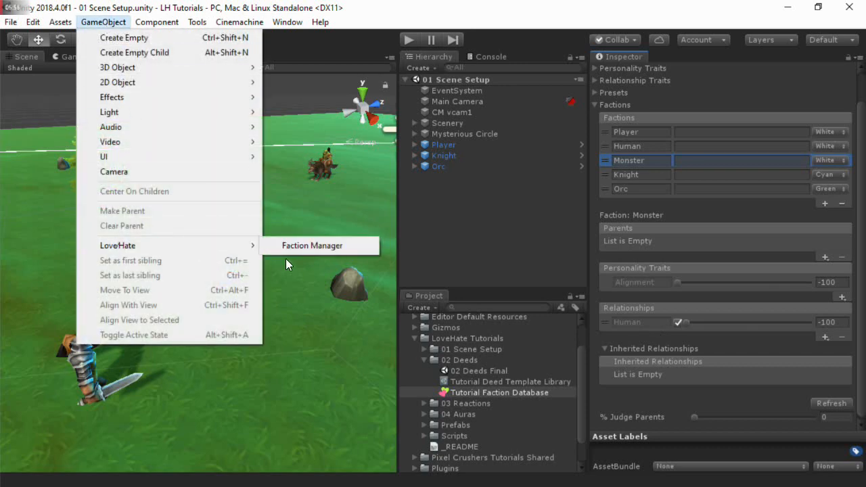
- Add a LoveHate Faction Manager and assign it the Tutorial Faction Database
left_click(312, 245)
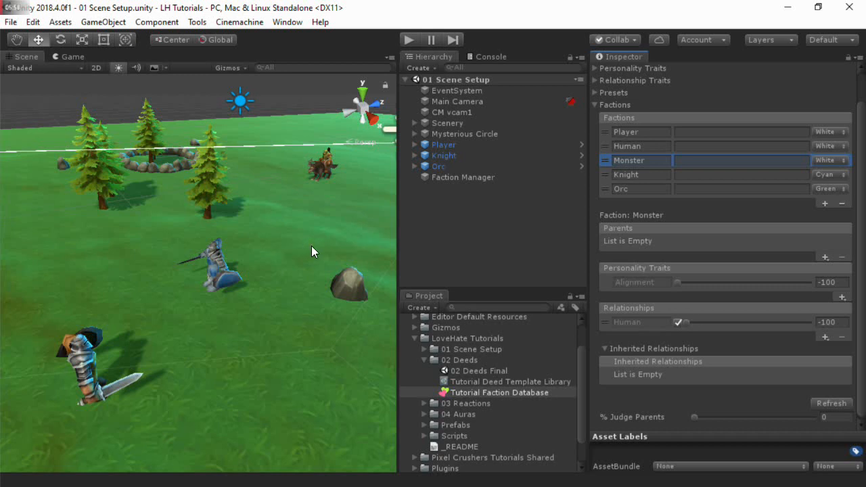
left_click(463, 177)
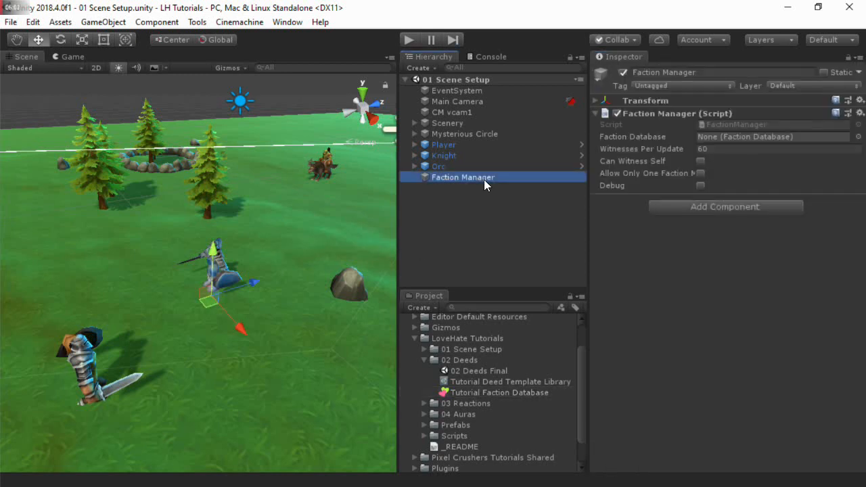
left_click(774, 136)
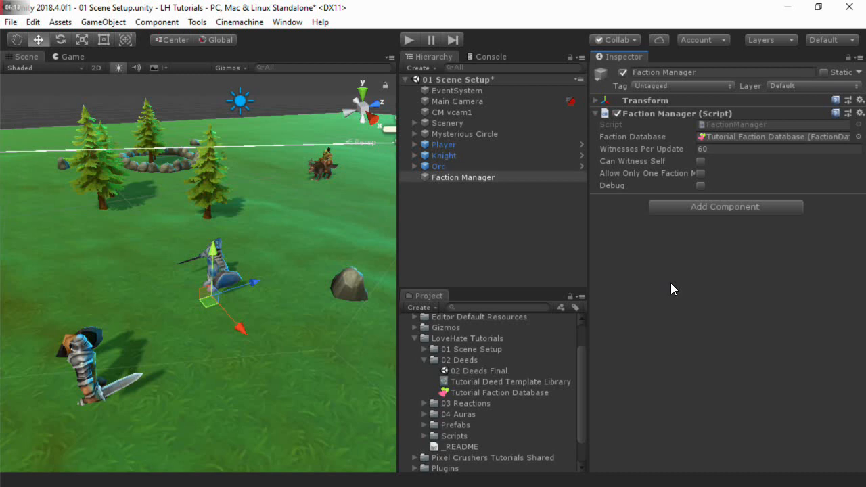
- Add a Faction Member component to Player with its faction set to Player
left_click(444, 144)
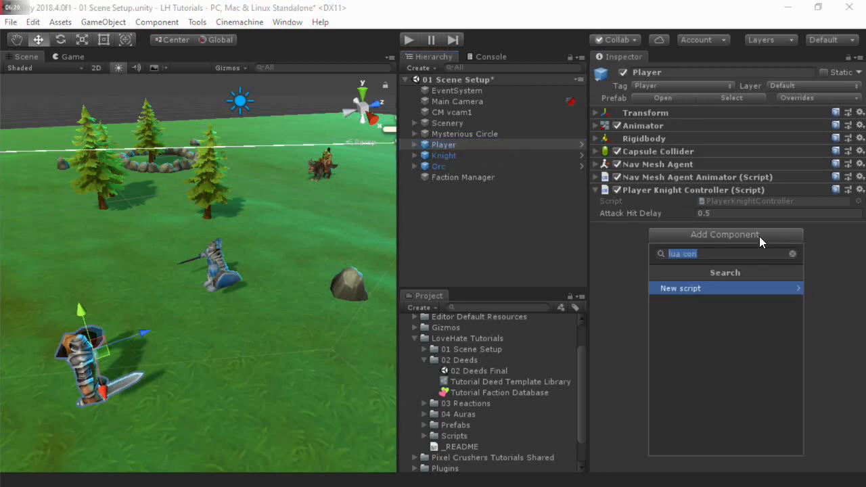
type("faction")
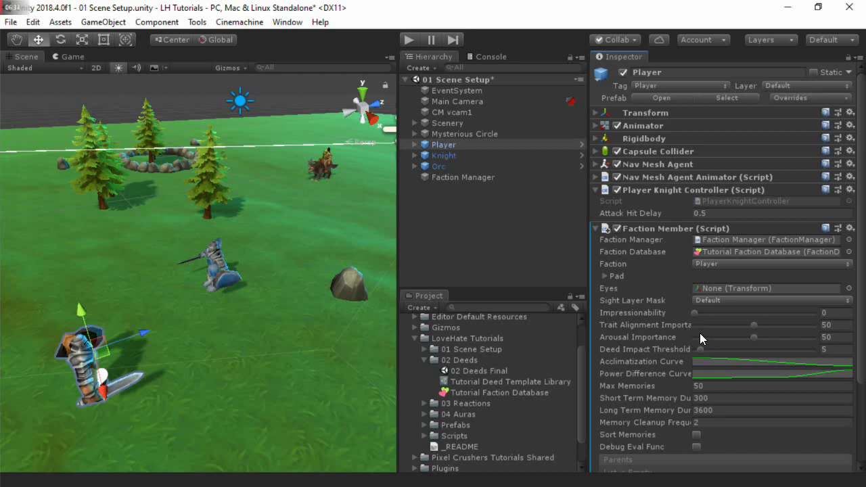
left_click(772, 238)
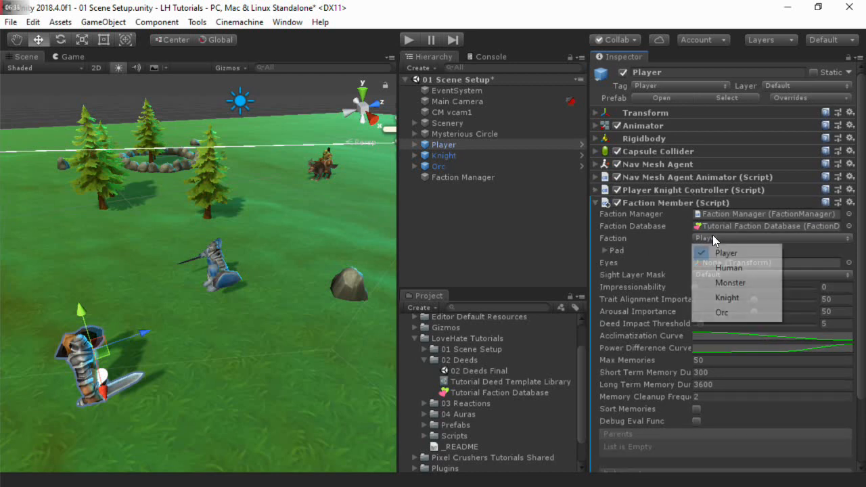
left_click(727, 253)
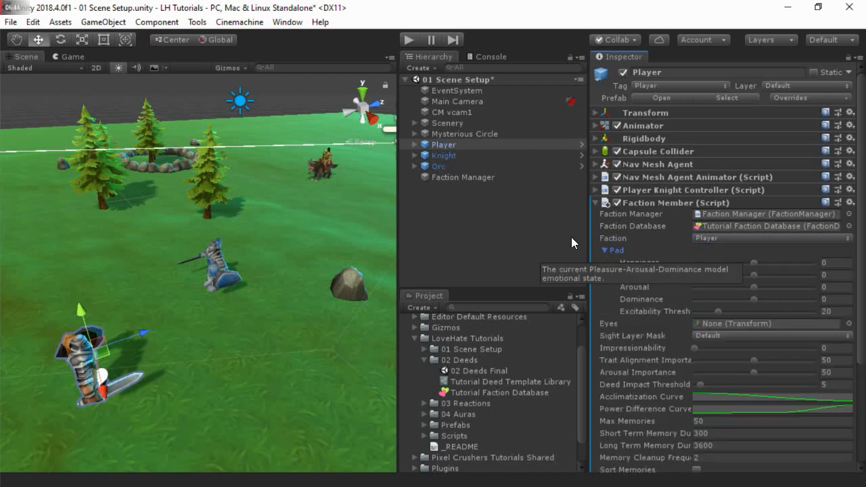
mouse_move(560, 238)
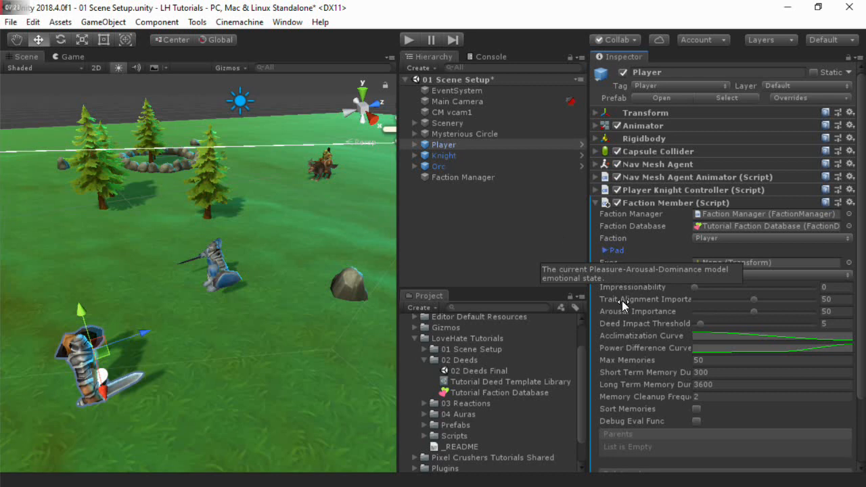
mouse_move(555, 274)
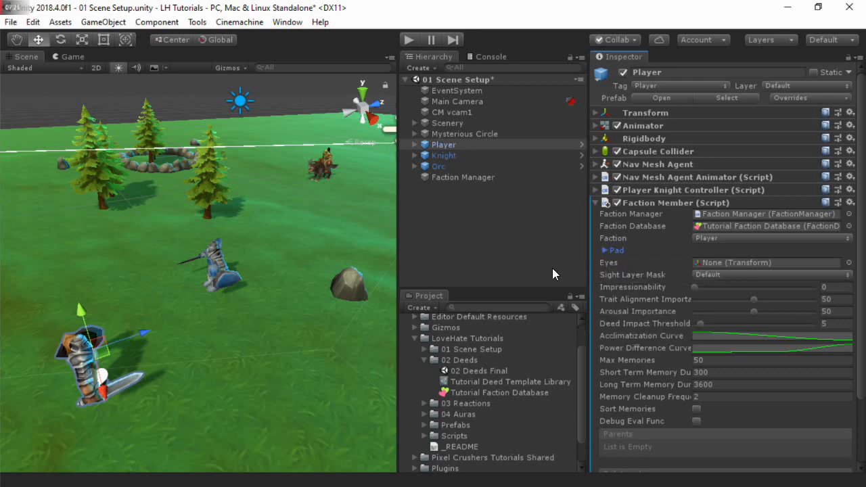
mouse_move(636, 310)
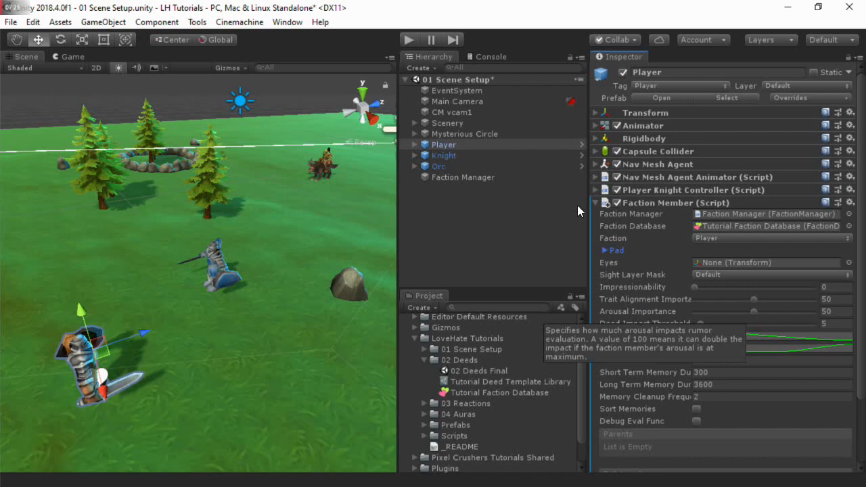
mouse_move(444, 190)
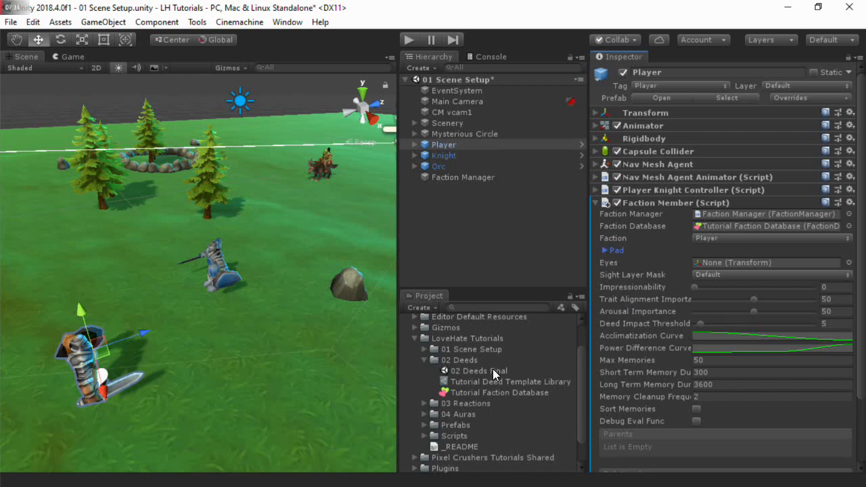
- Open the 02 Deeds Final scene and collapse Knight_LH's components except Faction Member
double_click(480, 371)
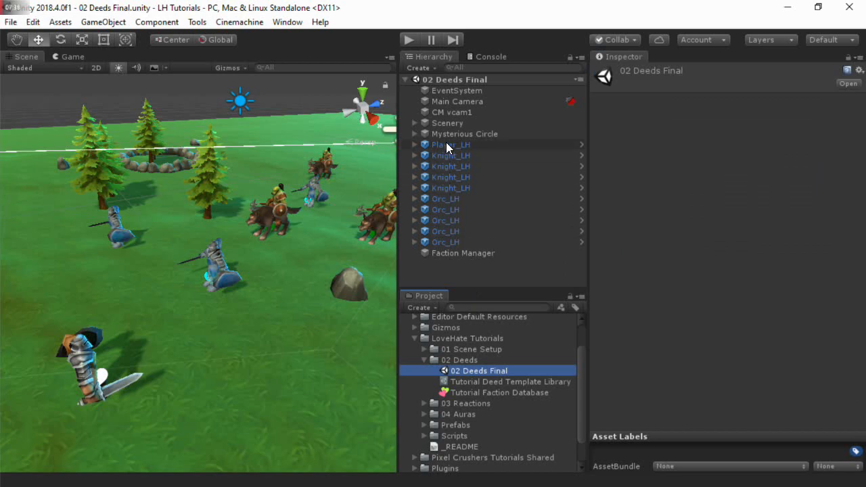
left_click(450, 144)
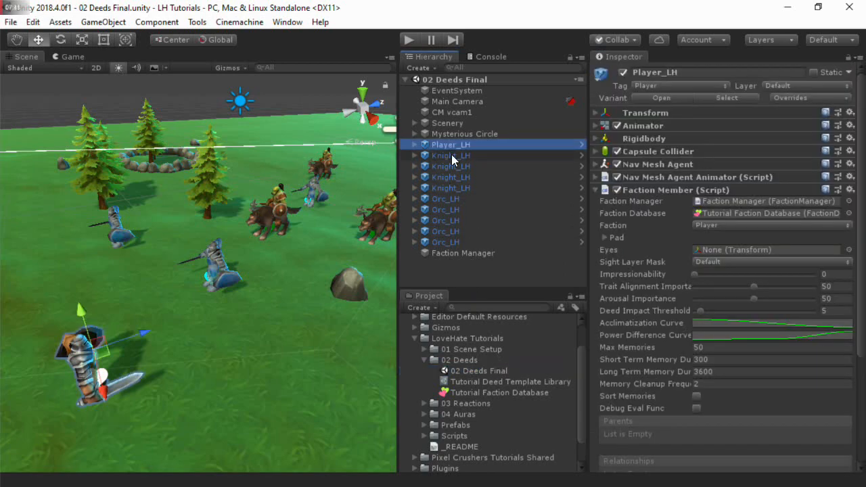
left_click(451, 155)
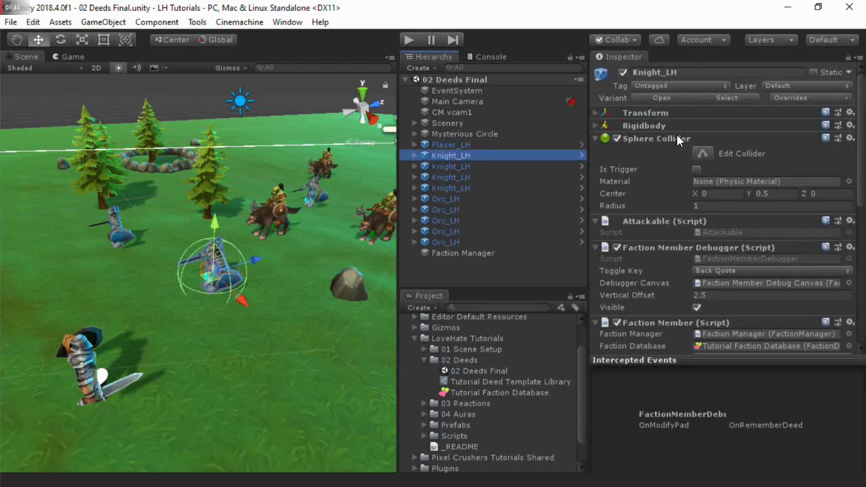
left_click(597, 138)
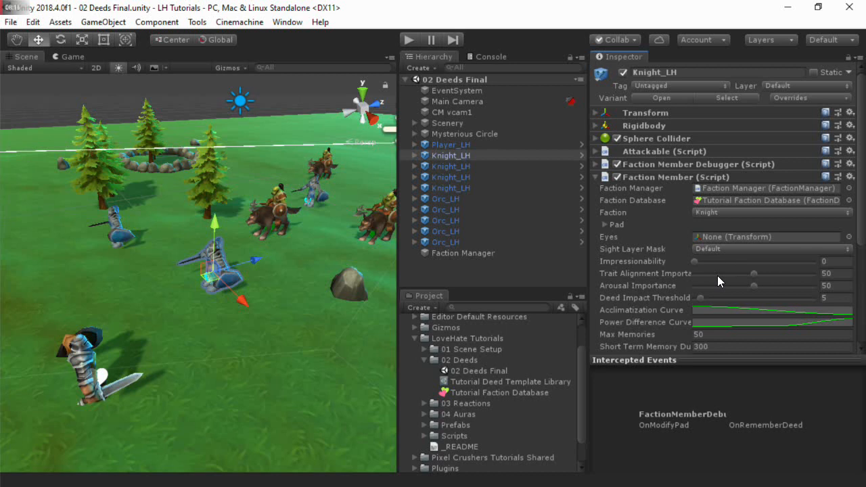
- Create a New Deed Template Library with one entry, then view the Tutorial library's Killed template
right_click(474, 350)
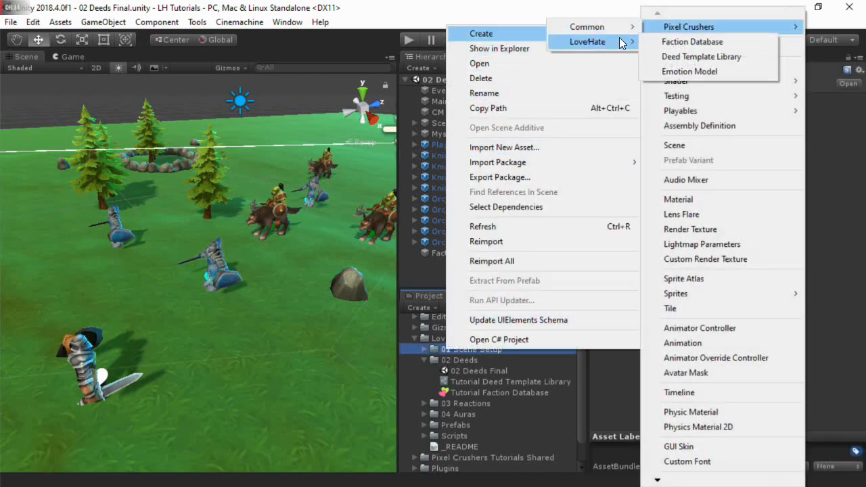
left_click(702, 56)
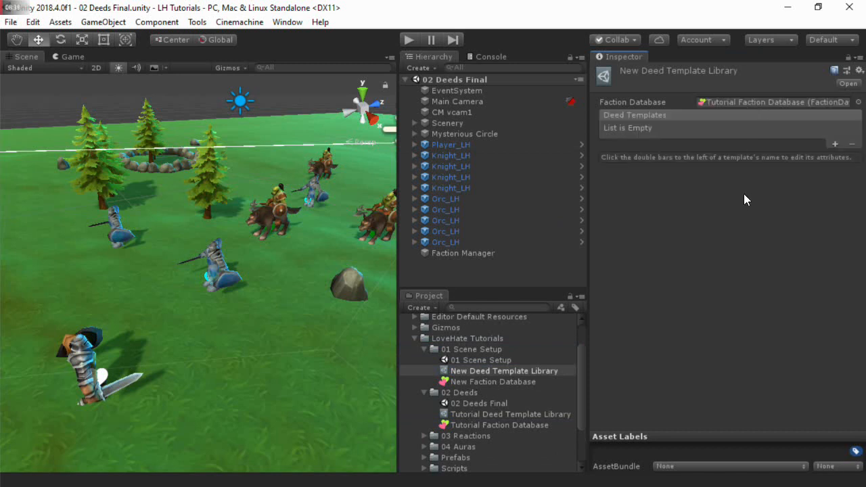
left_click(835, 144)
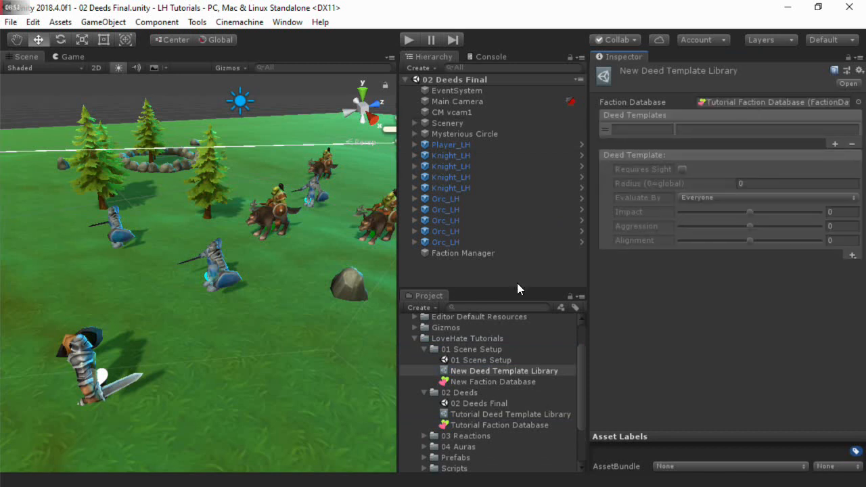
left_click(510, 413)
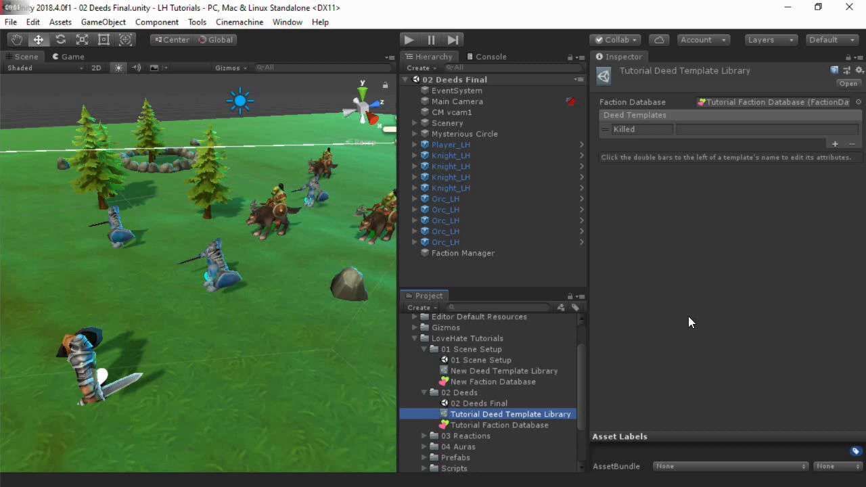
mouse_move(706, 312)
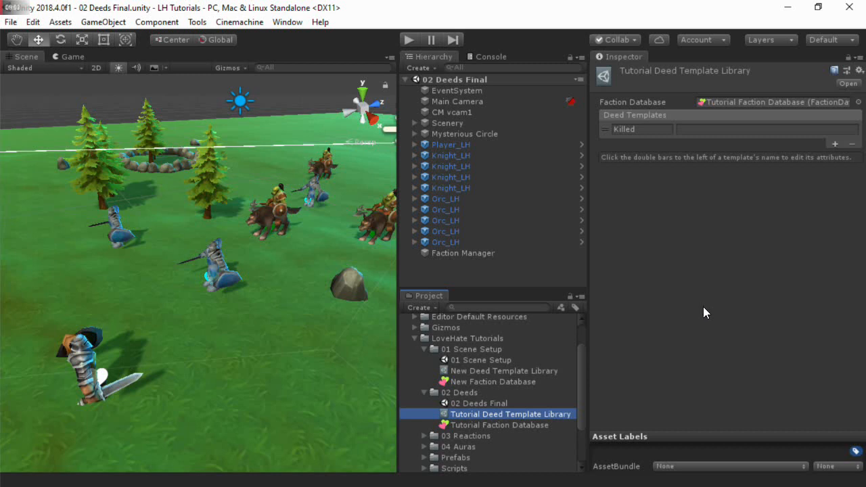
mouse_move(607, 132)
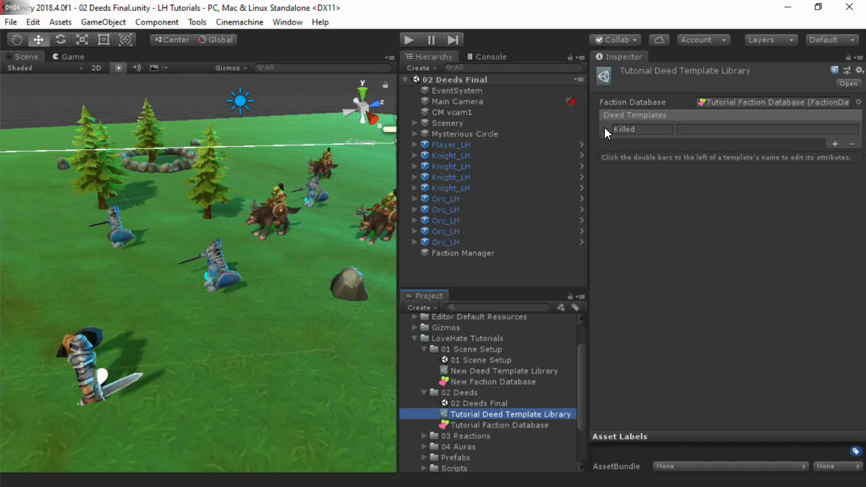
- Show the Killed template's attributes: evaluated by everyone, Impact -50, Aggression 50, Alignment 0
left_click(606, 129)
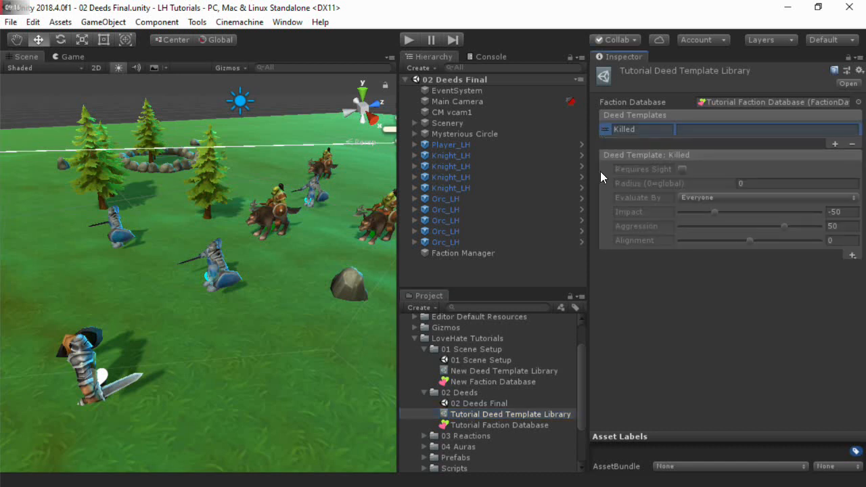
mouse_move(608, 189)
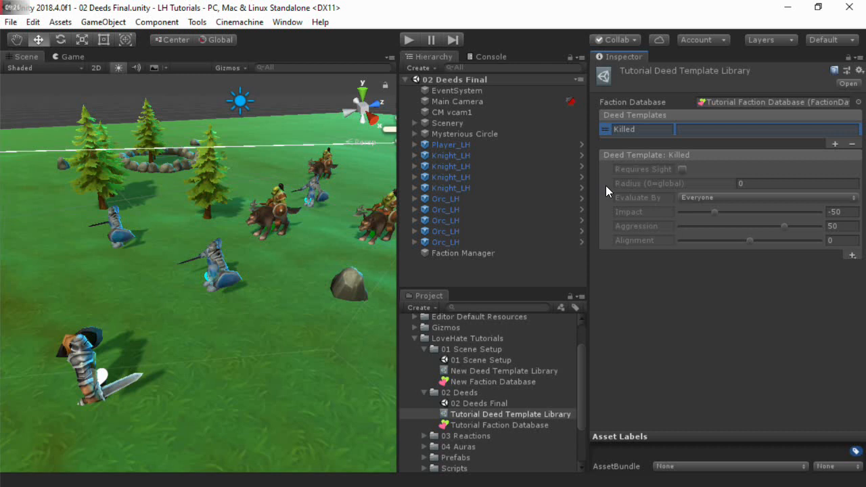
mouse_move(605, 216)
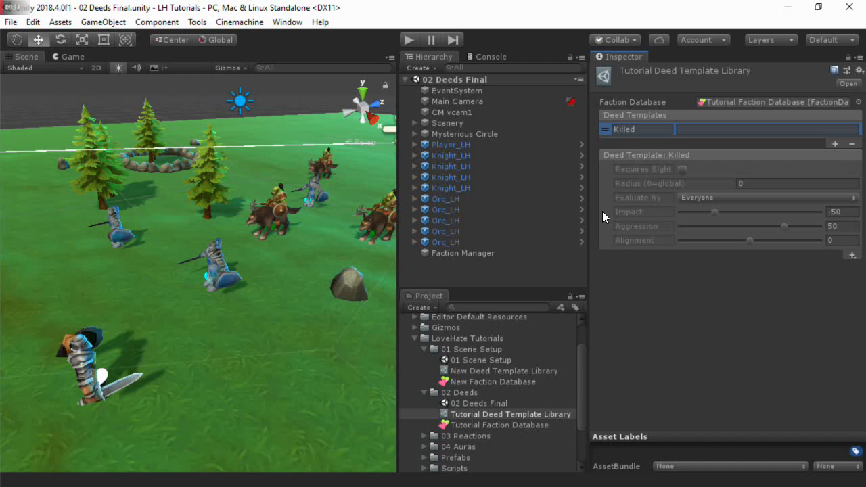
mouse_move(604, 228)
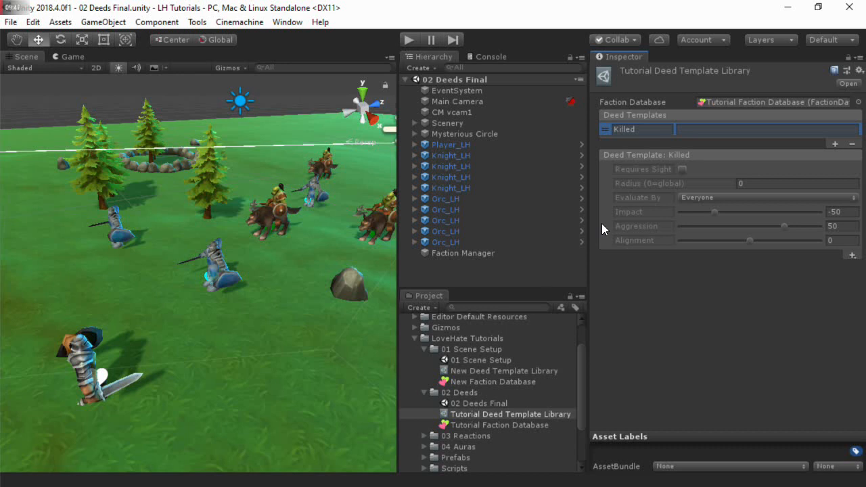
mouse_move(607, 245)
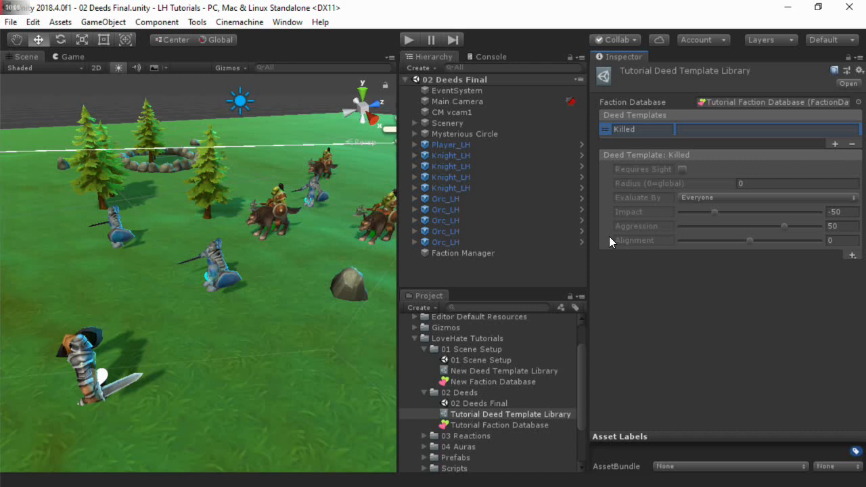
- On Player_LH, collapse Faction Member and ping the Tutorial Deed Template Library and knight controller script
left_click(449, 144)
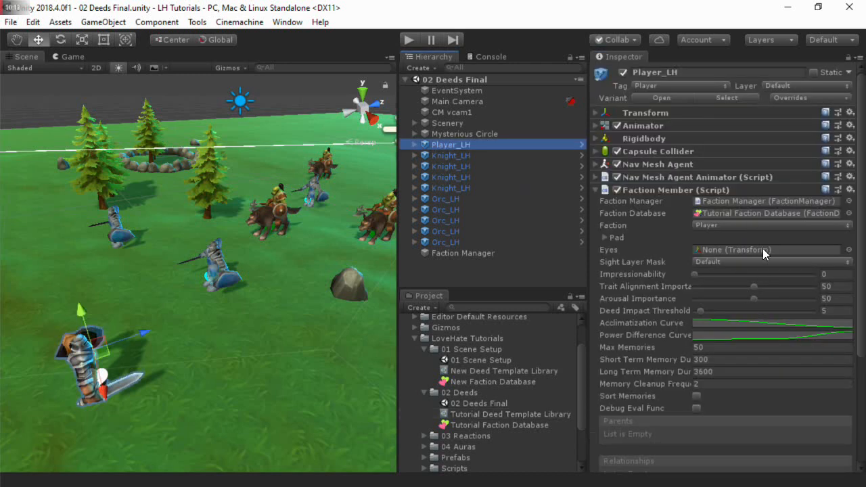
left_click(597, 191)
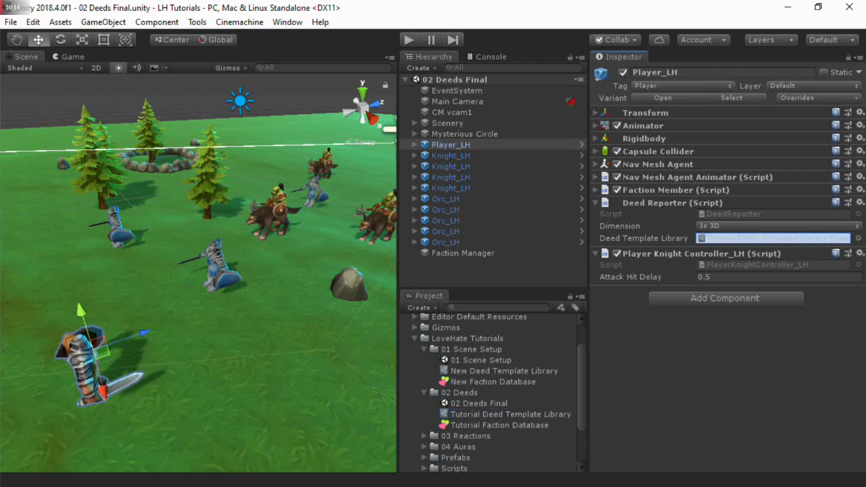
left_click(771, 239)
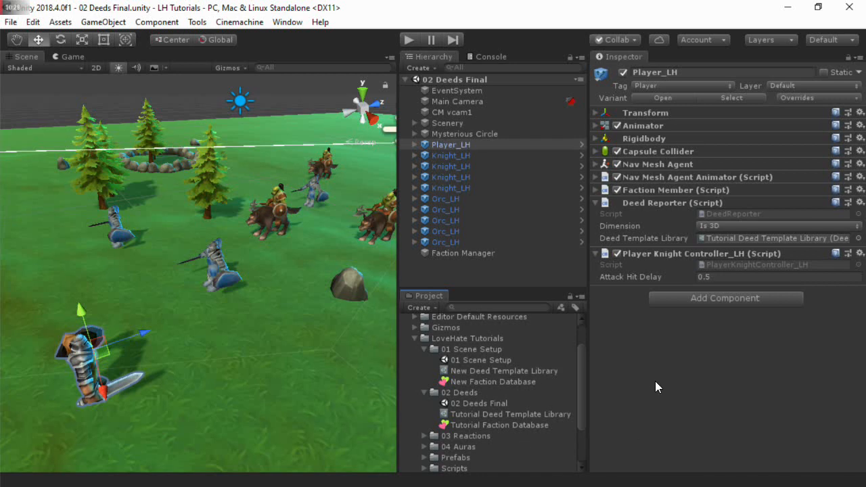
mouse_move(725, 265)
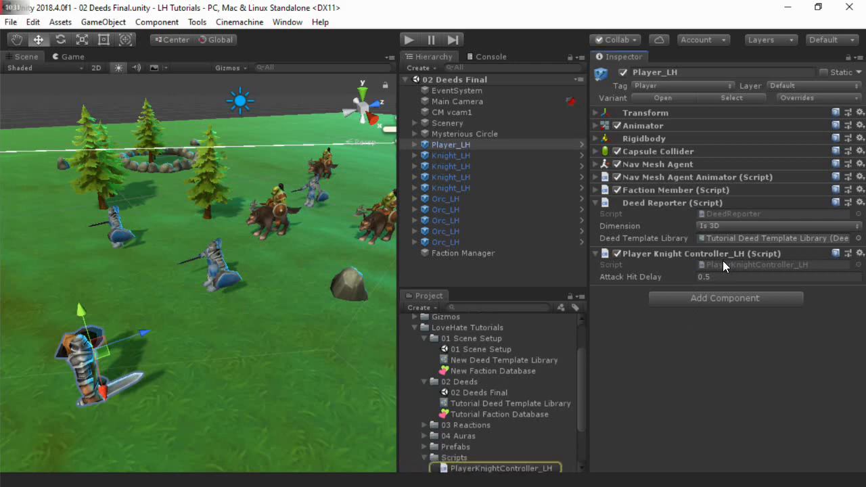
left_click(500, 468)
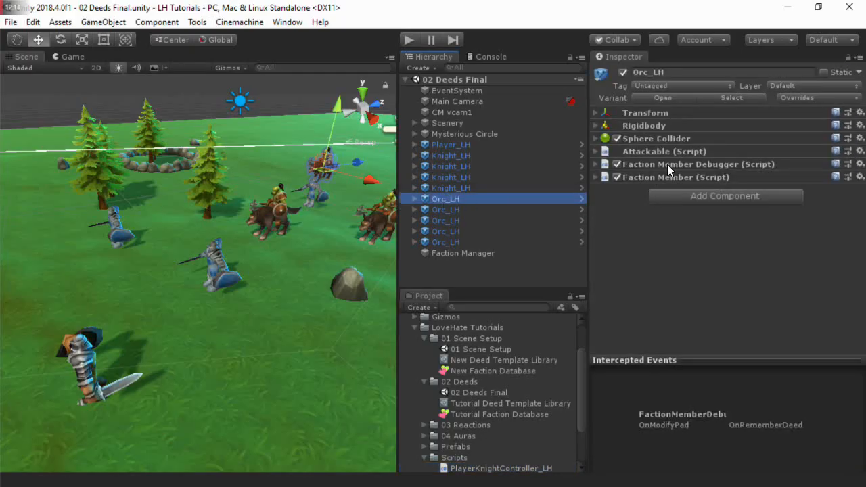
- On Orc_LH, inspect the Faction Member Debugger, then the Faction Member settings placing it in the Orc faction
left_click(597, 163)
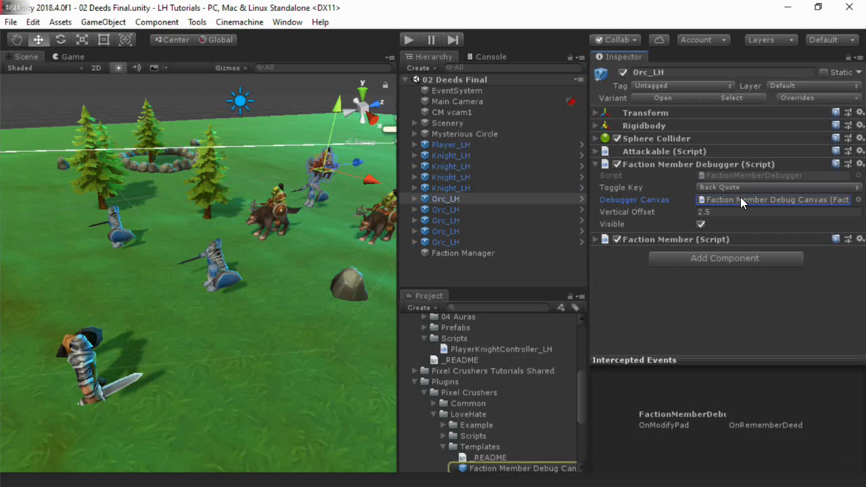
mouse_move(698, 310)
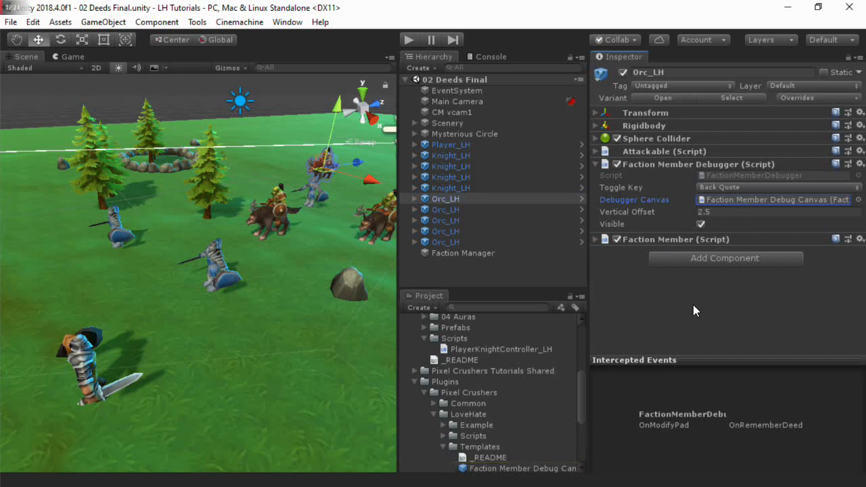
left_click(596, 164)
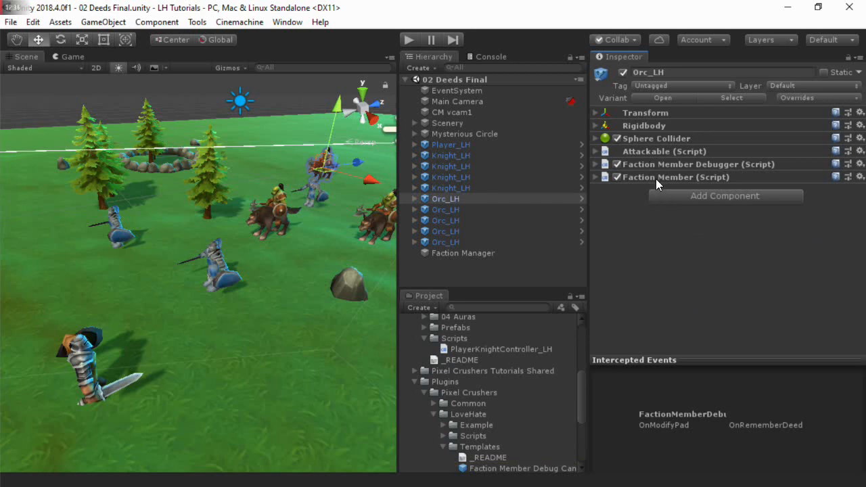
left_click(597, 177)
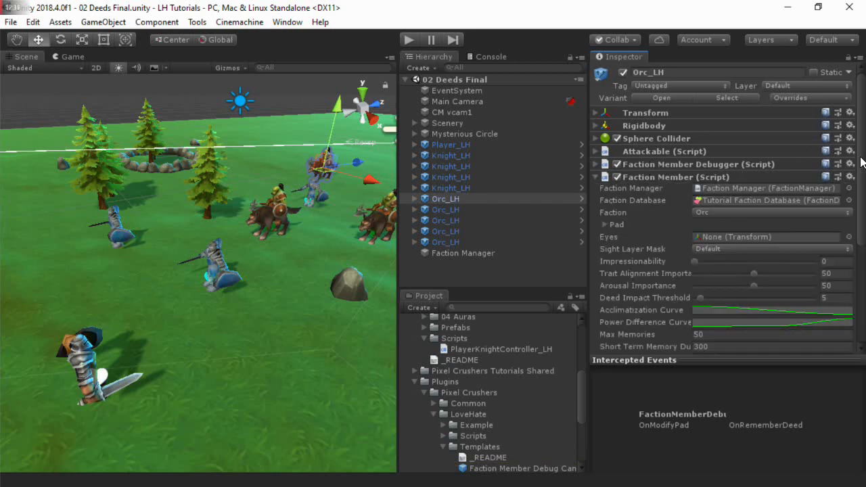
scroll("down", 3)
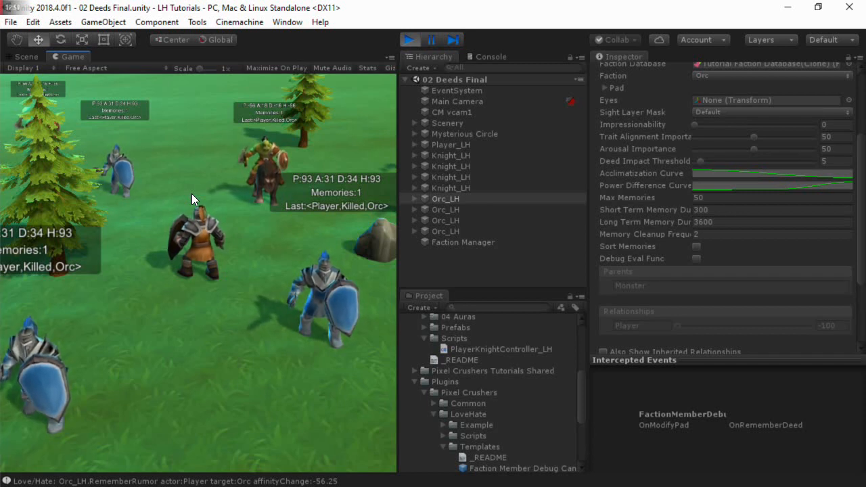
- Check the Orc's Short/Long Term Memory lists for Player Killed Orc, then stop Play mode
scroll("down", 3)
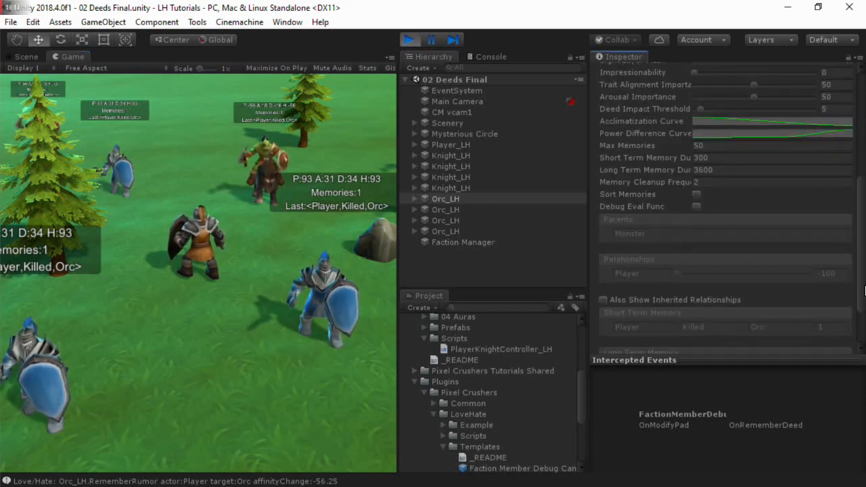
scroll("down", 3)
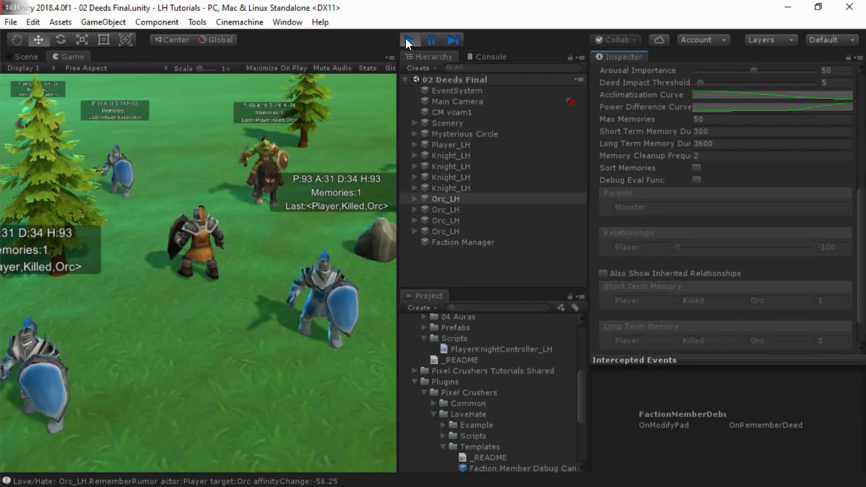
left_click(409, 40)
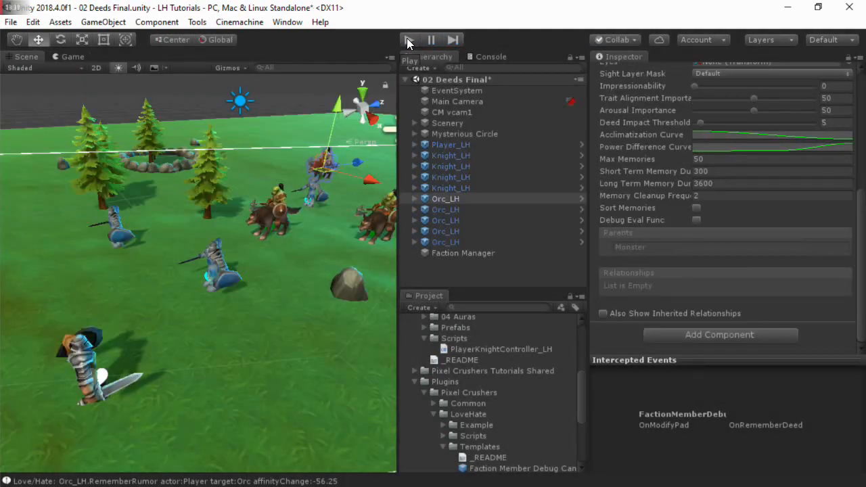